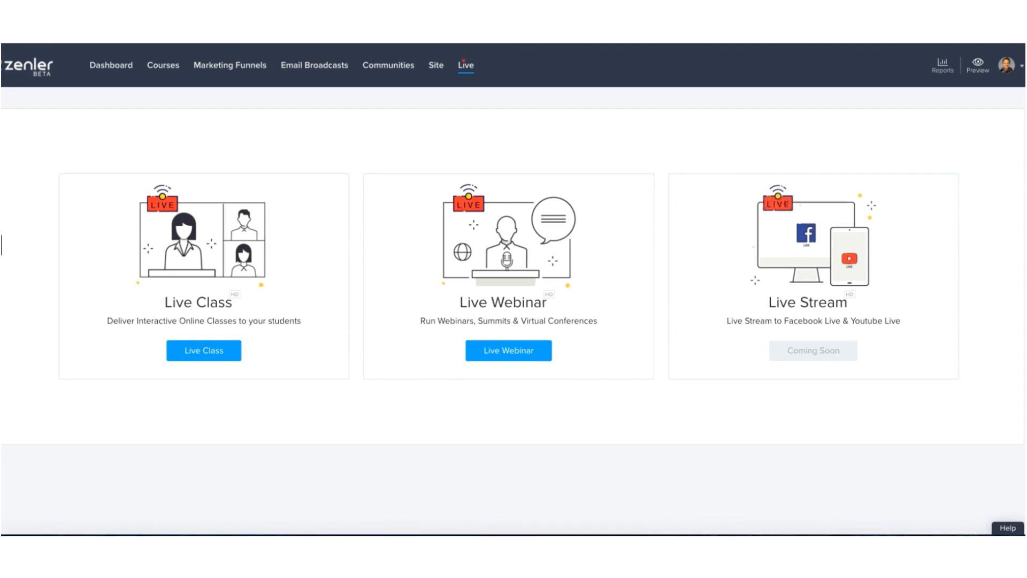
Open the Live Classes list showing the New Zenler Test class.
left_click(203, 350)
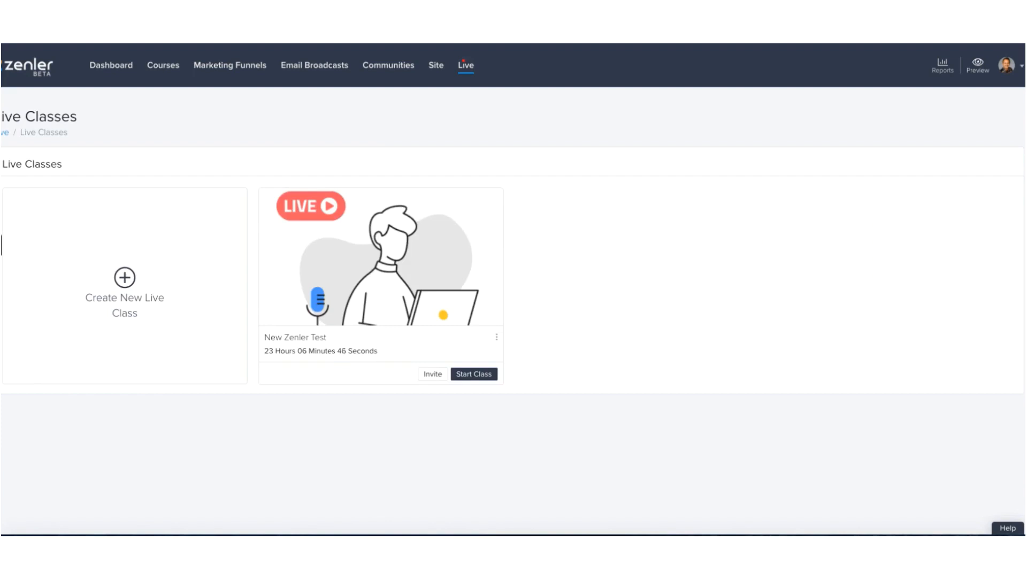
mouse_move(389, 268)
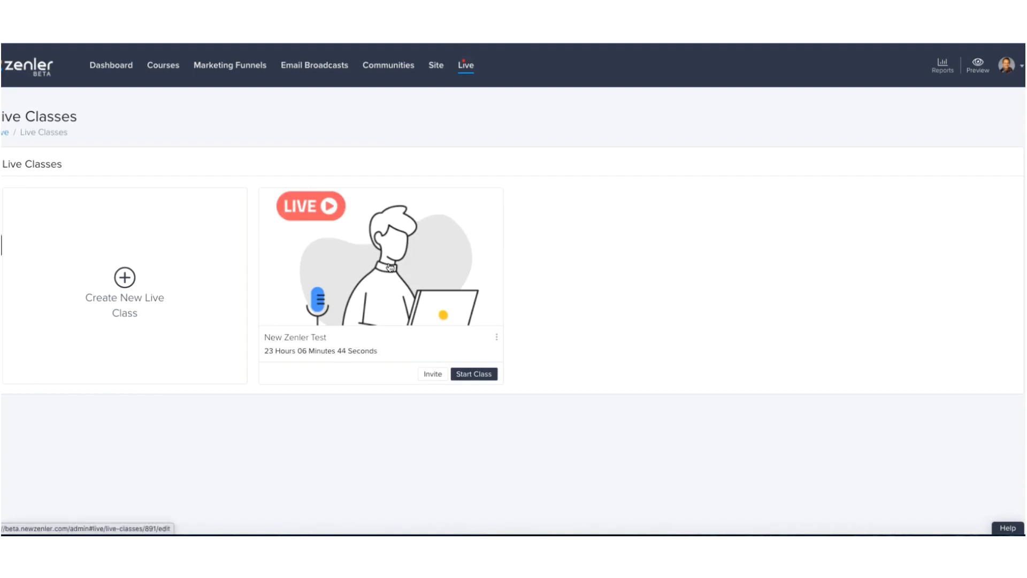
mouse_move(390, 268)
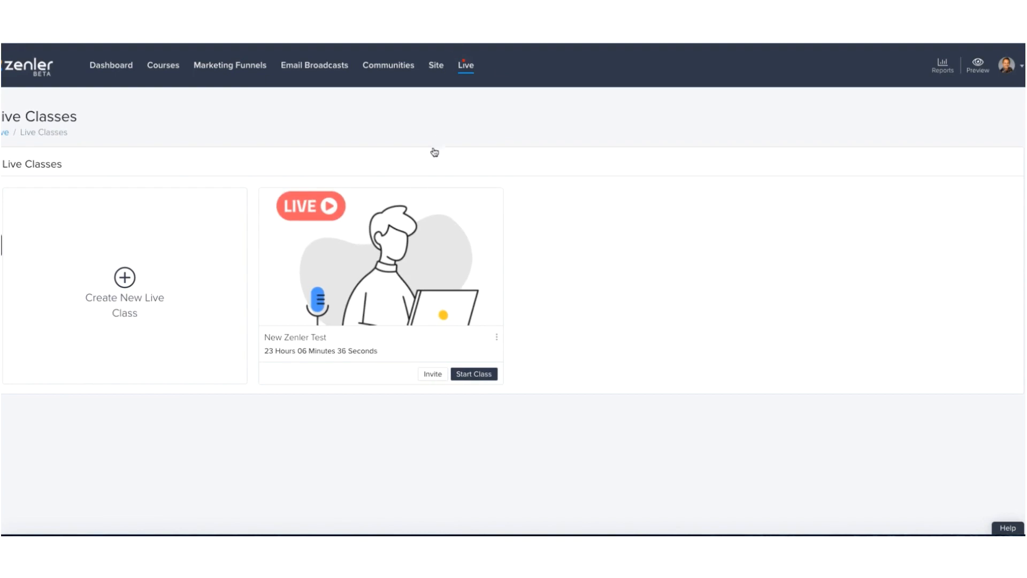
mouse_move(333, 287)
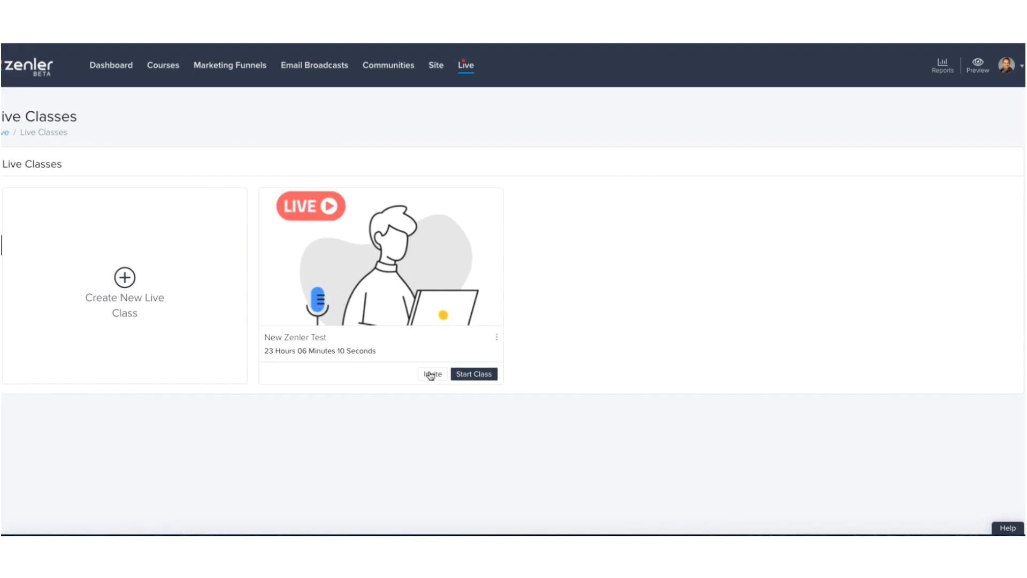
Open the New Zenler Test invite panel with its class registration URL.
left_click(432, 374)
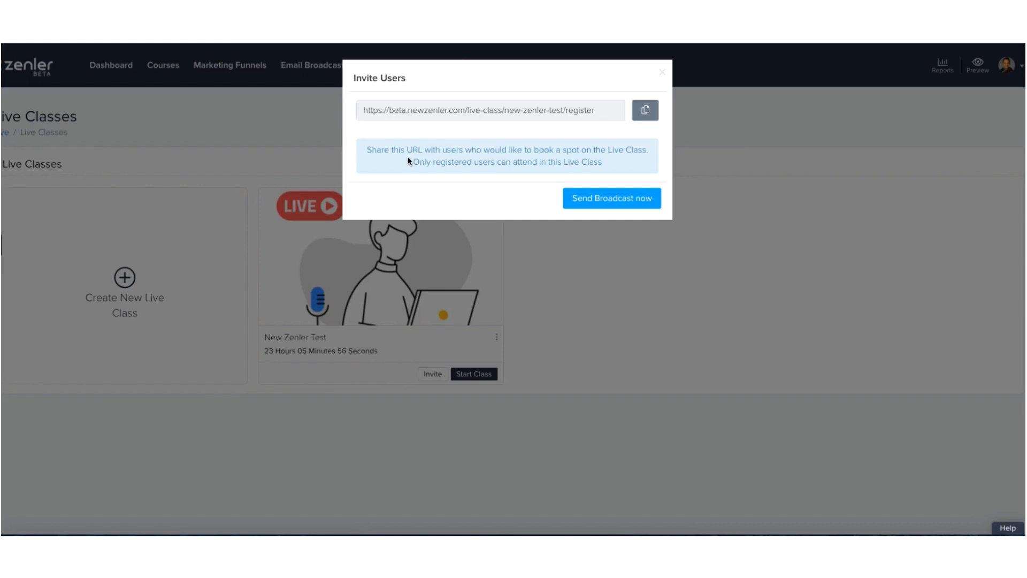
mouse_move(571, 199)
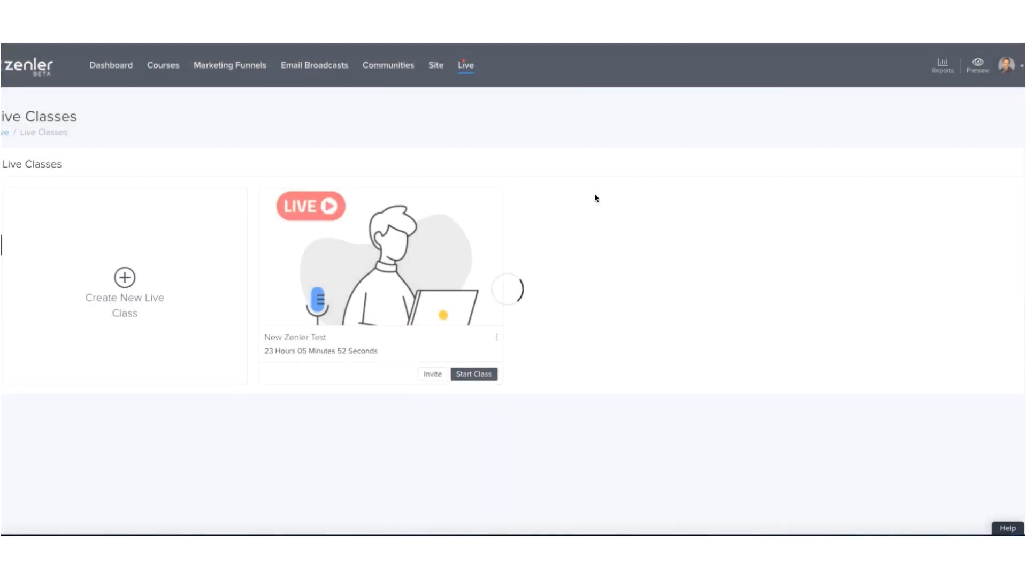
Turn the class invite into an email broadcast and review its recipients setup.
left_click(472, 373)
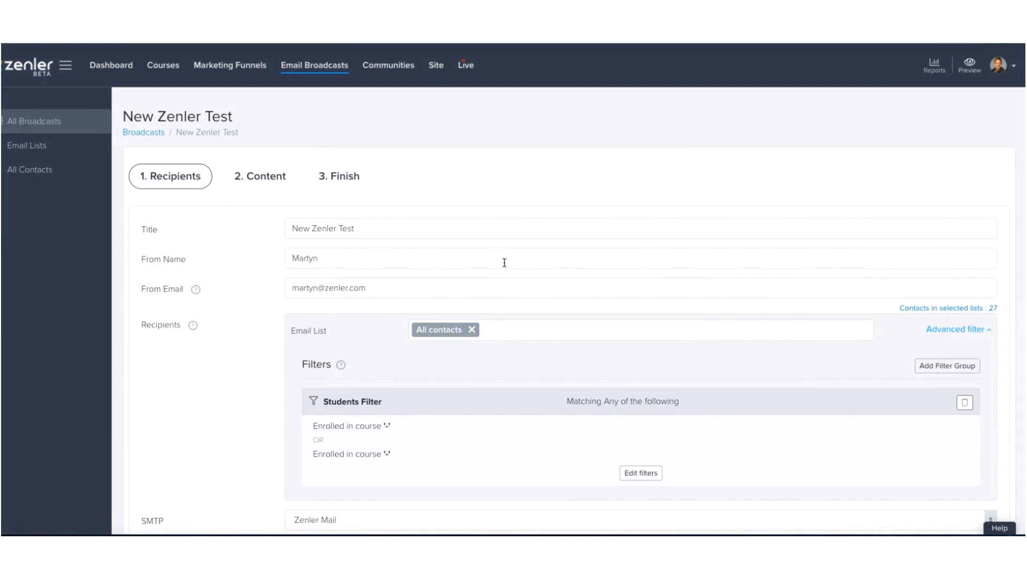
scroll("down", 3)
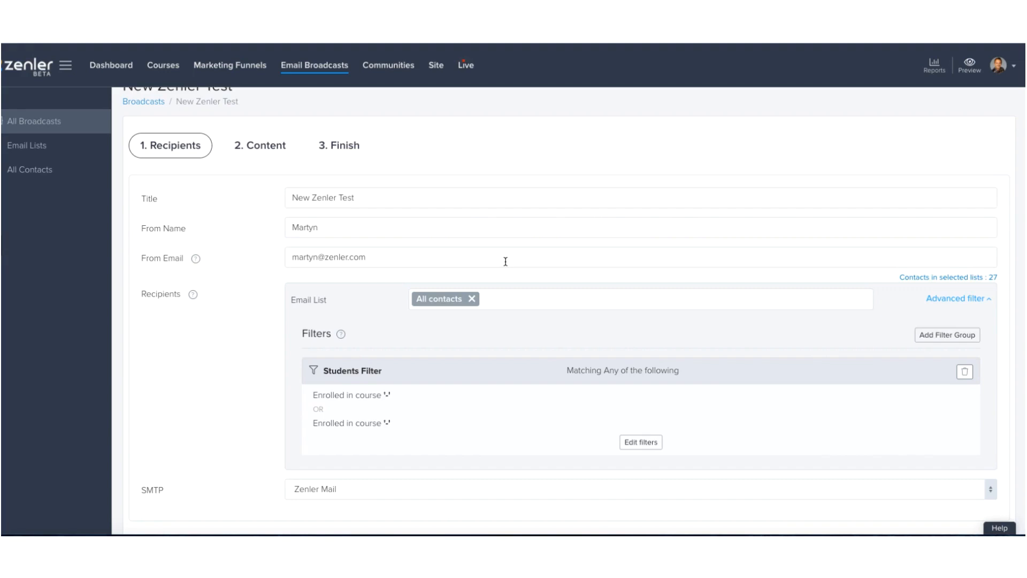
mouse_move(458, 346)
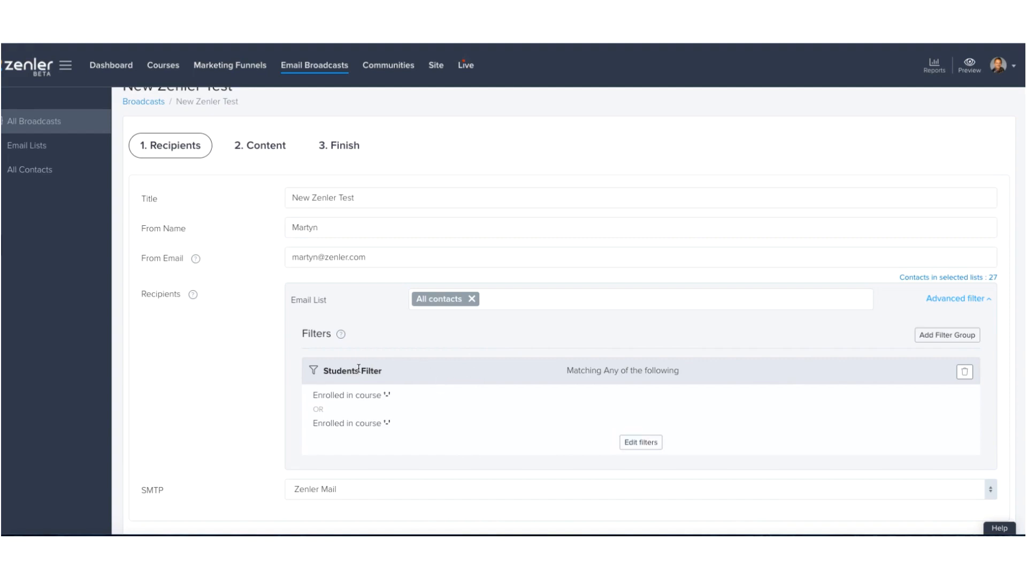
mouse_move(657, 437)
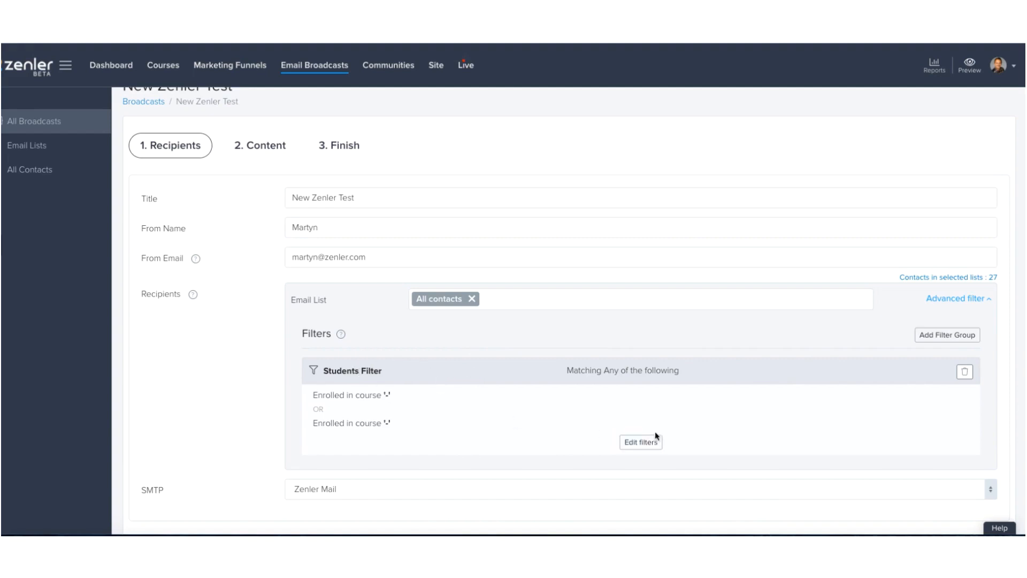
View the Students Filter's two Lego course enrollment conditions.
left_click(640, 441)
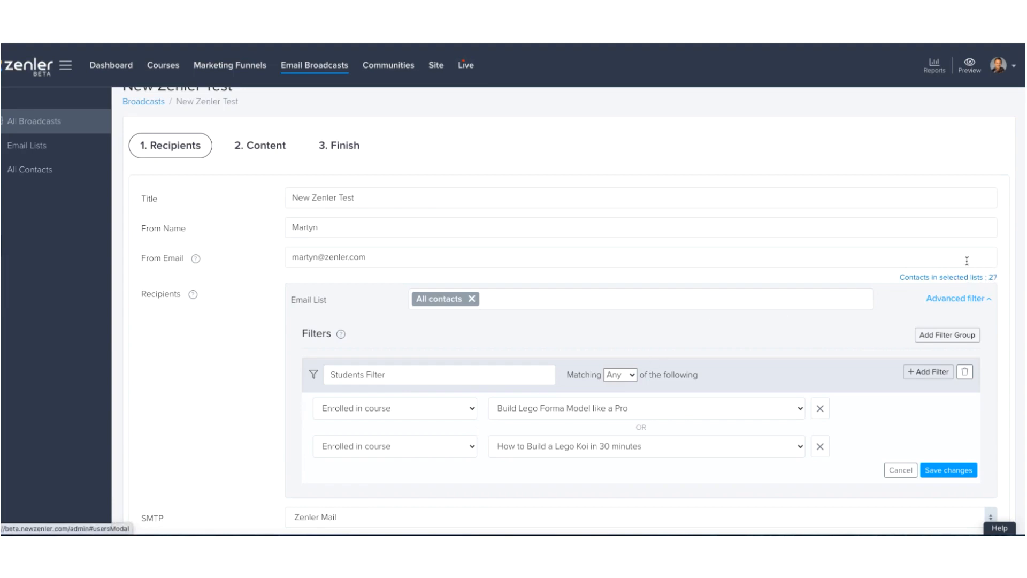
mouse_move(849, 286)
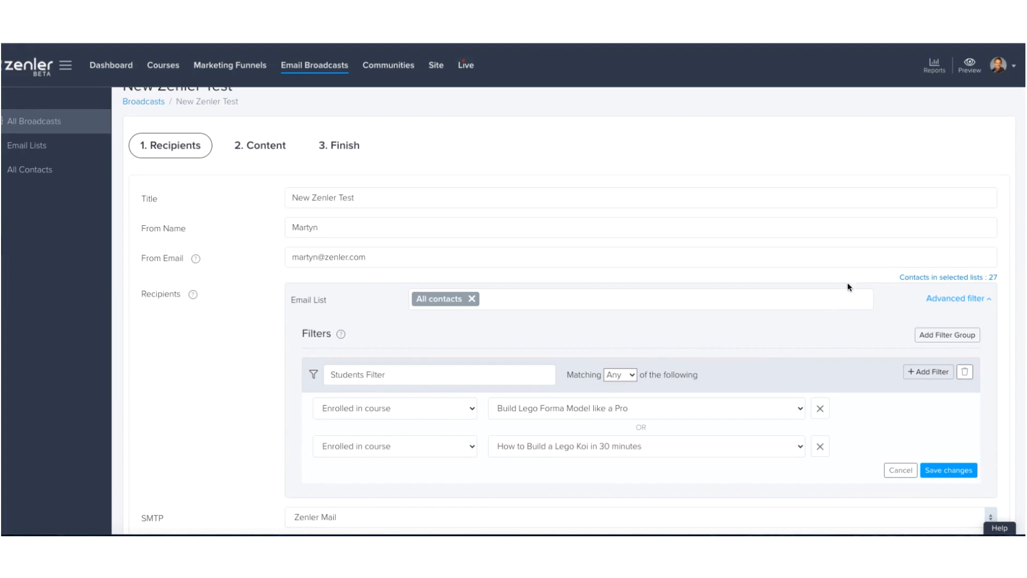
mouse_move(770, 330)
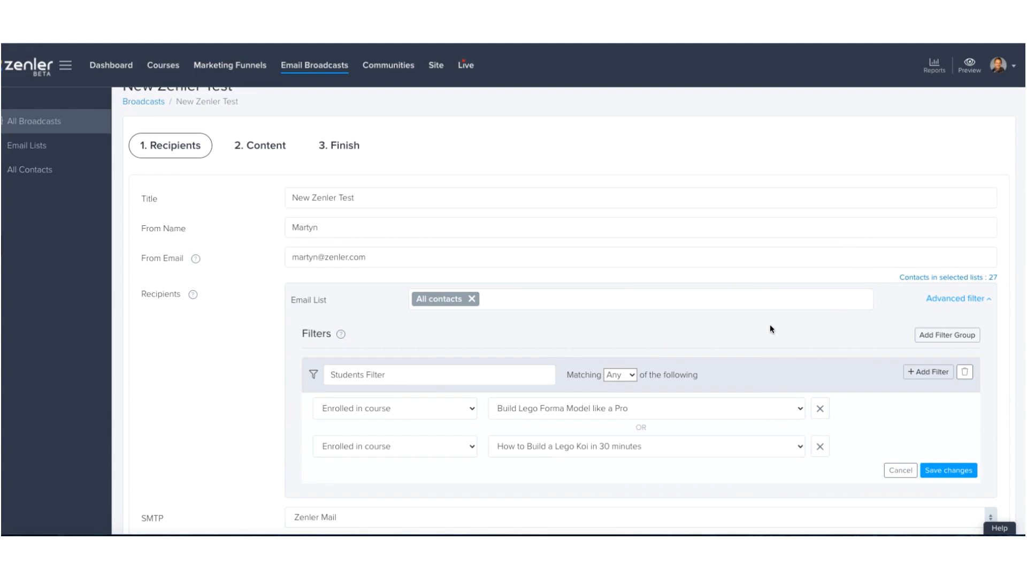
scroll("up", 3)
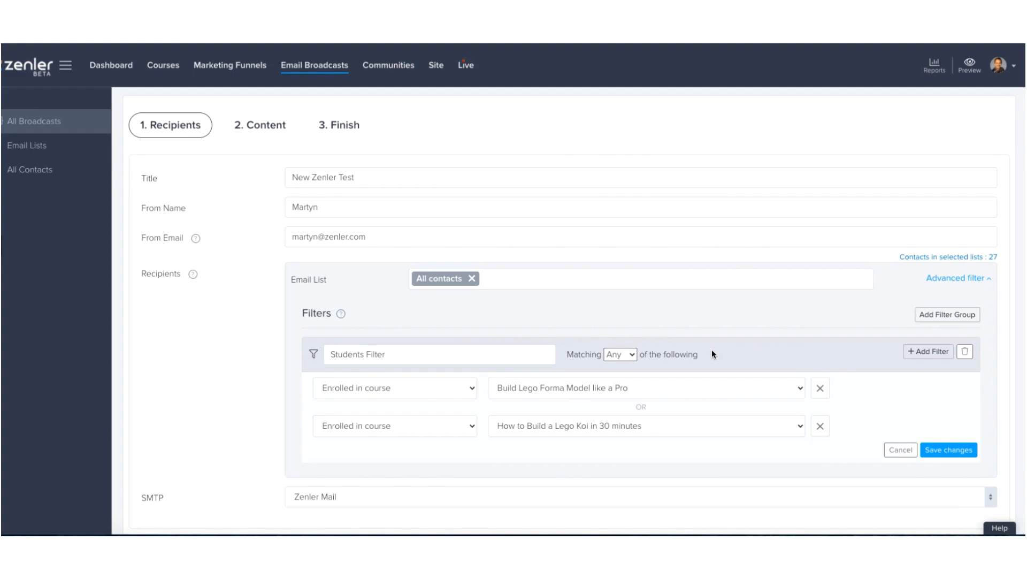
scroll("down", 3)
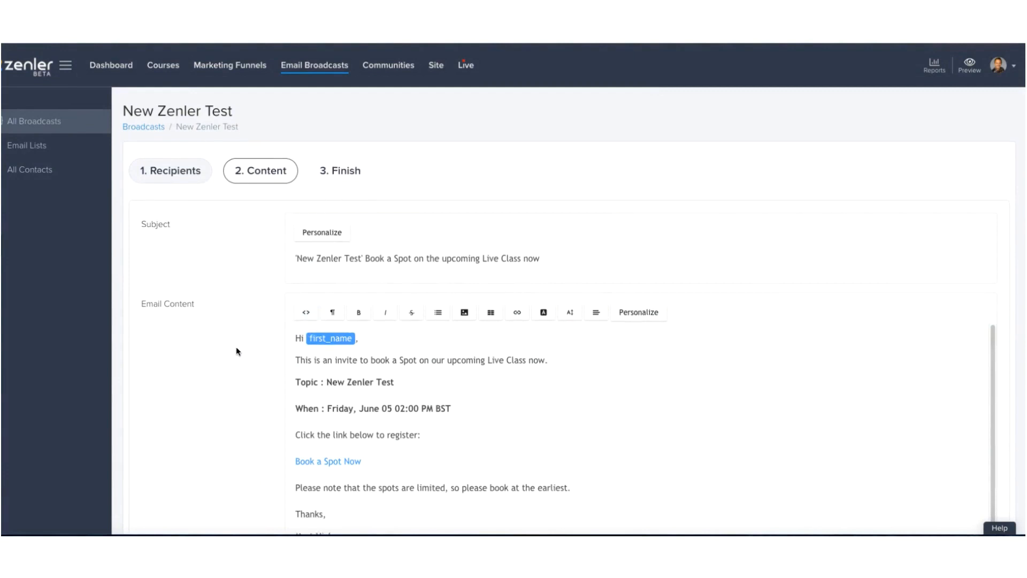
Correct the invite email's signature to Martyn Hickey and advance to the finish step.
scroll("down", 3)
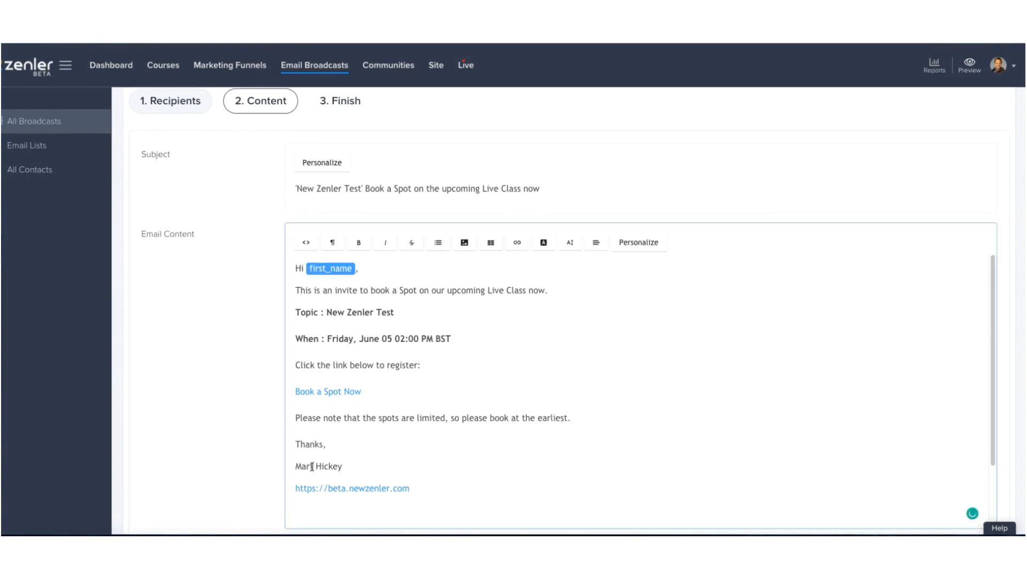
type("yn")
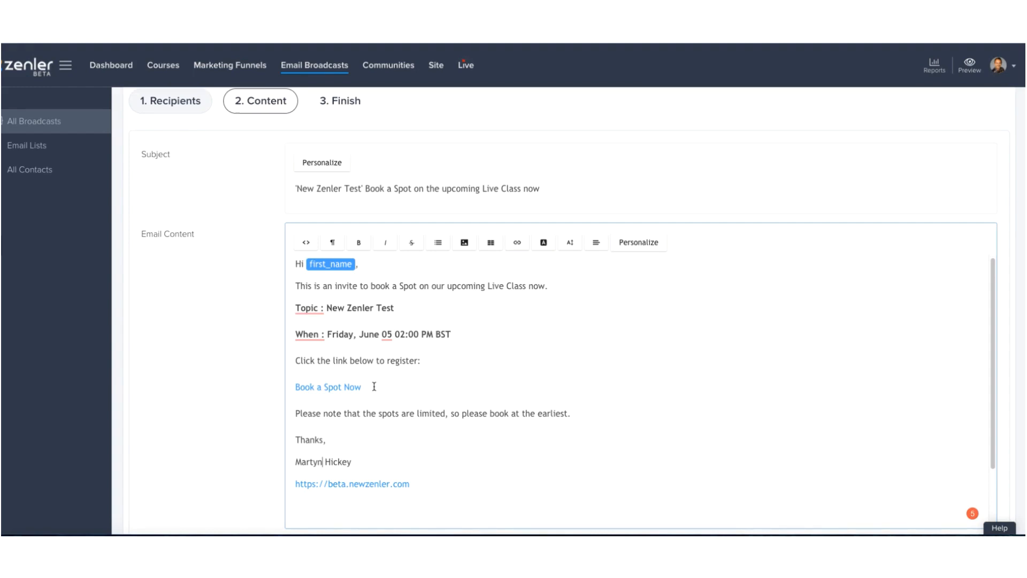
mouse_move(383, 396)
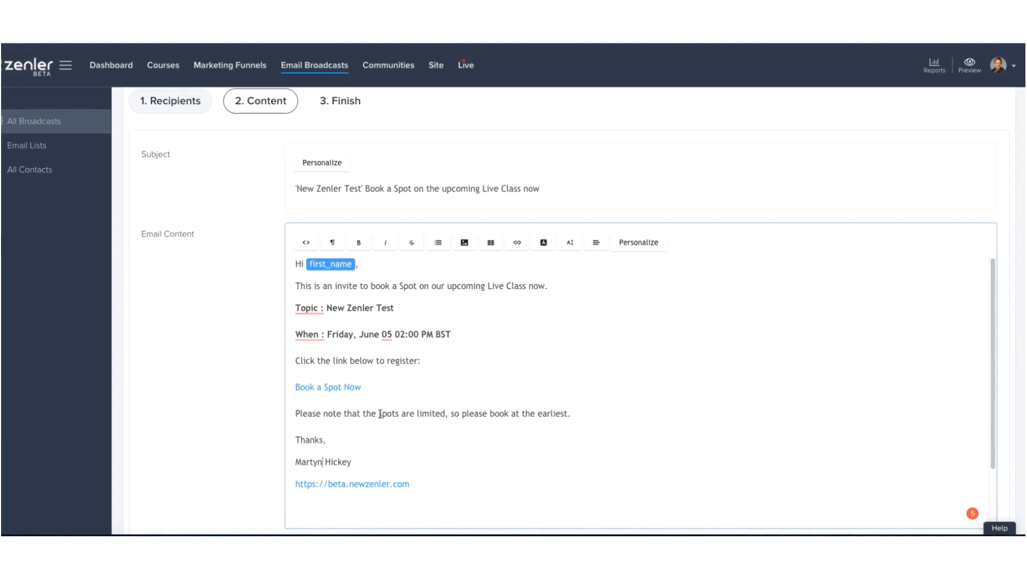
scroll("down", 3)
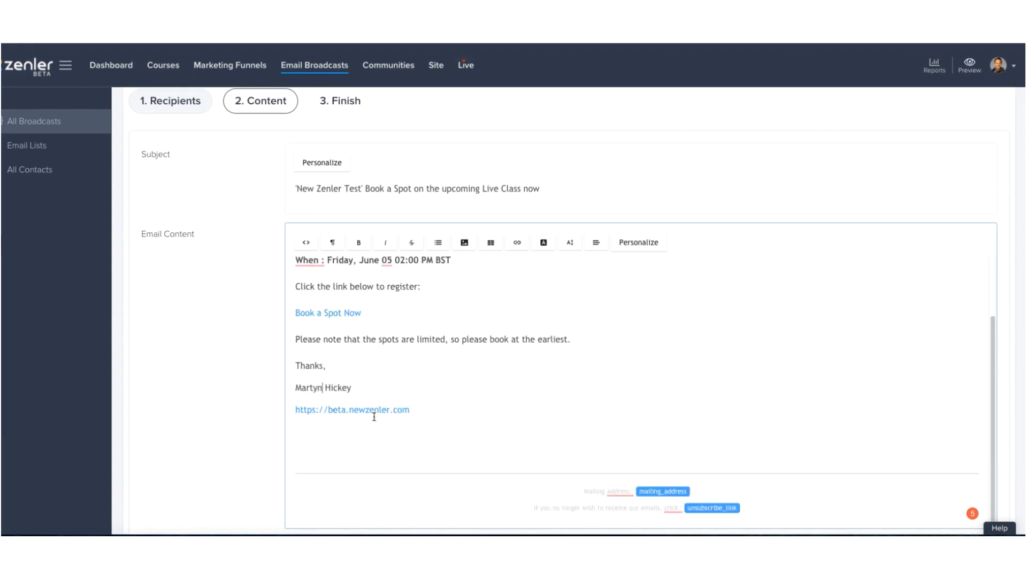
scroll("down", 3)
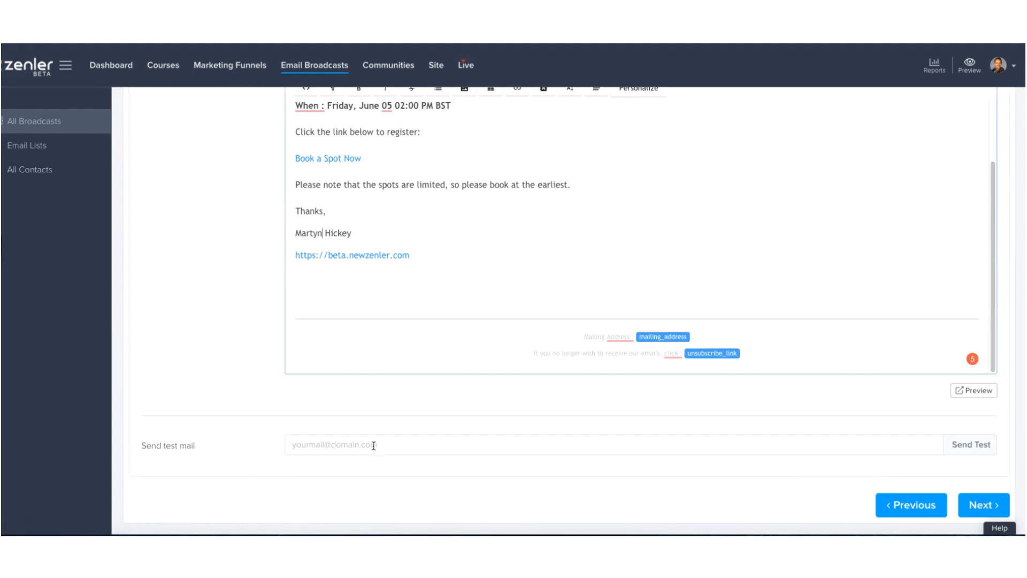
mouse_move(983, 505)
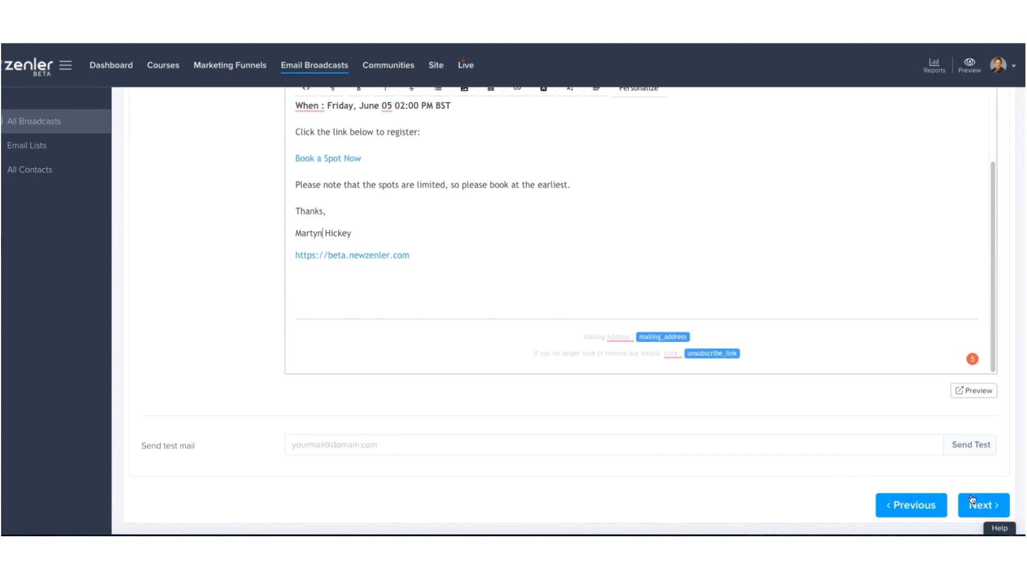
left_click(982, 505)
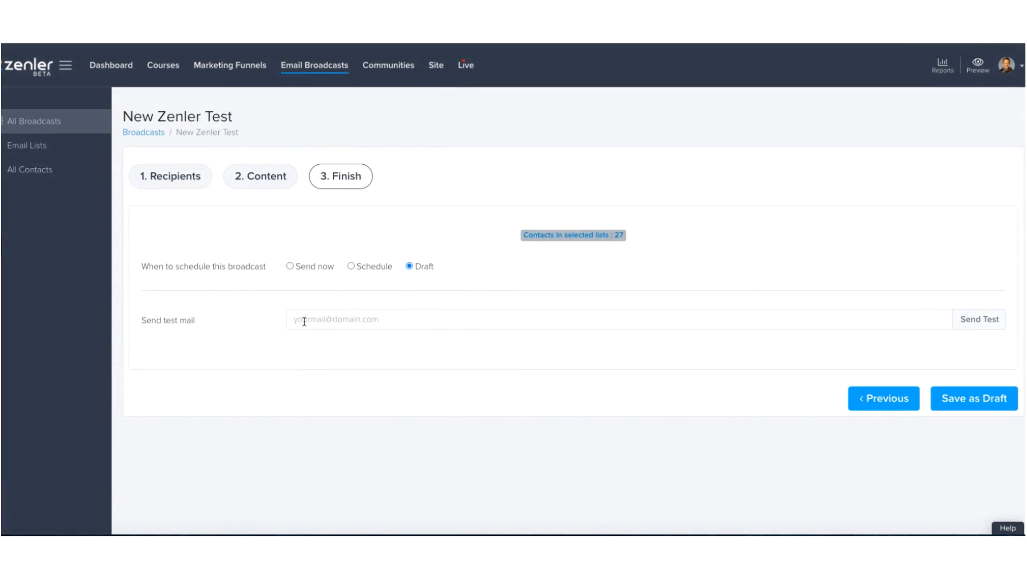
mouse_move(348, 268)
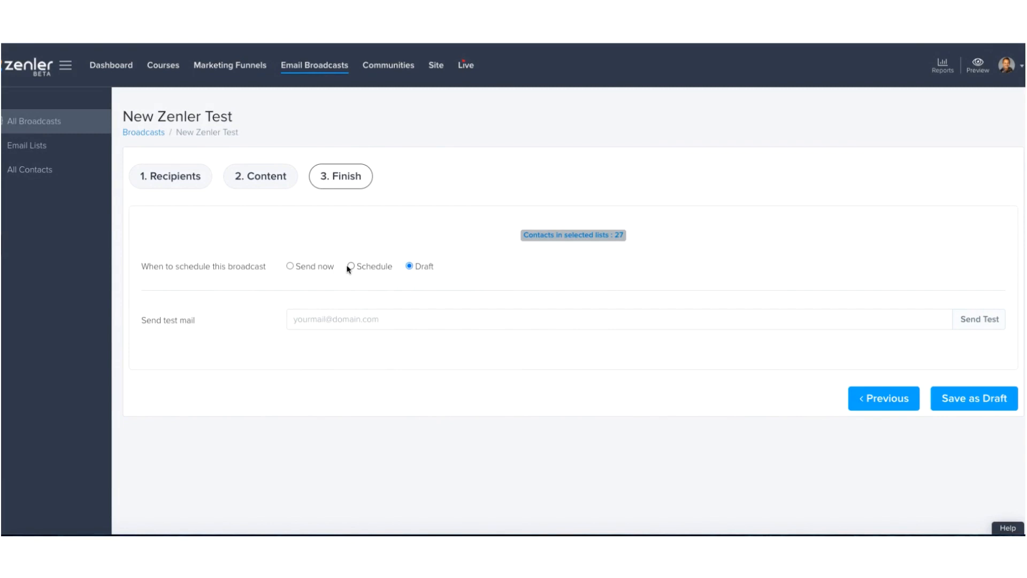
mouse_move(974, 397)
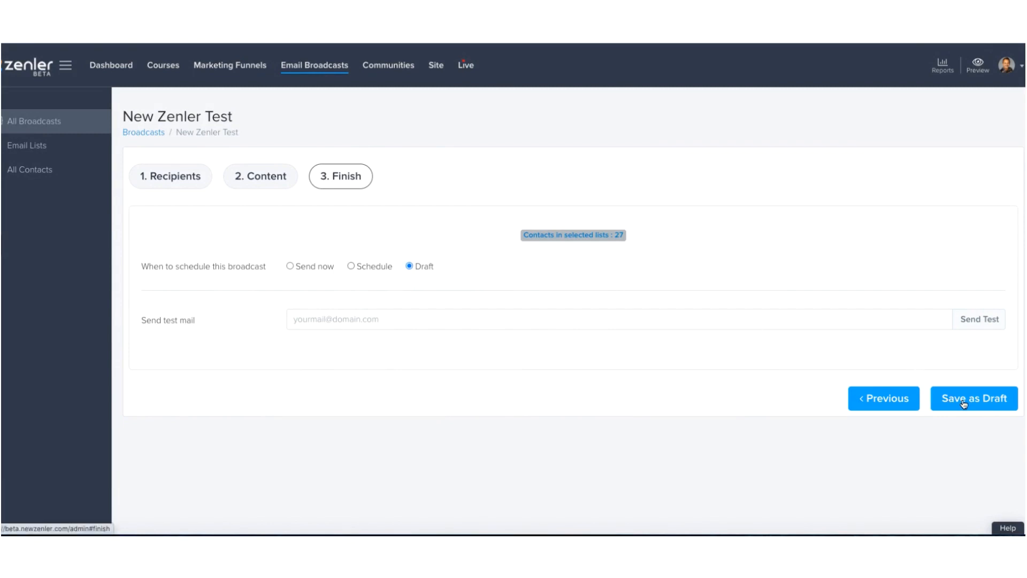
Save the New Zenler Test class invitation as a draft and return to Live Webinars.
left_click(973, 398)
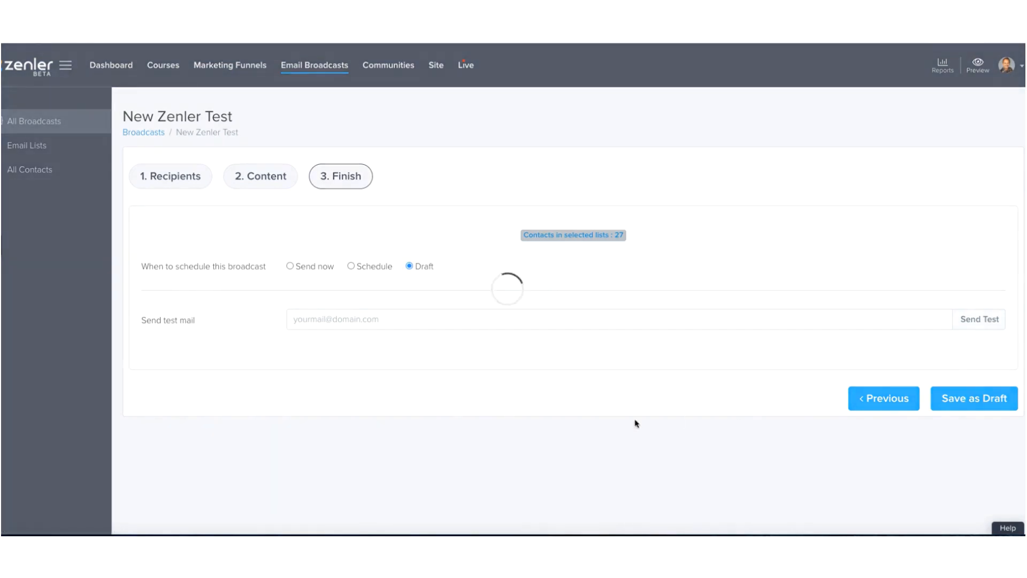
left_click(974, 398)
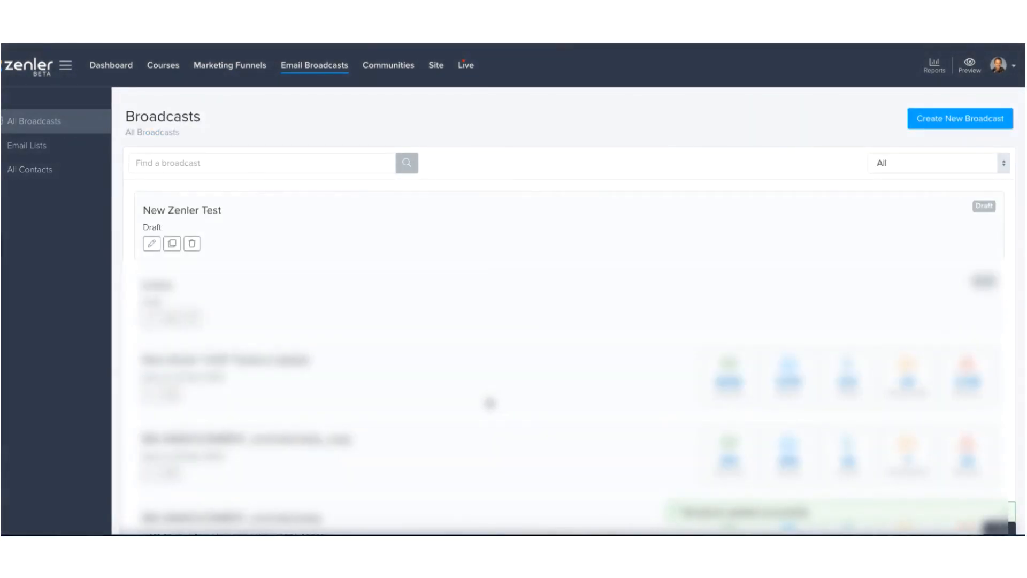
left_click(465, 65)
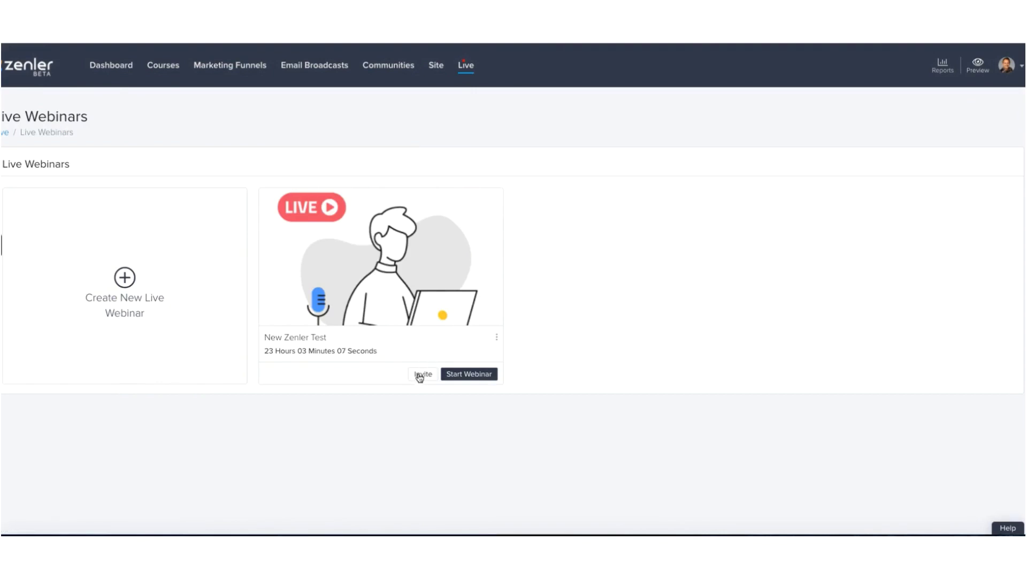
Start an email broadcast from the New Zenler Test webinar's invite options.
left_click(422, 374)
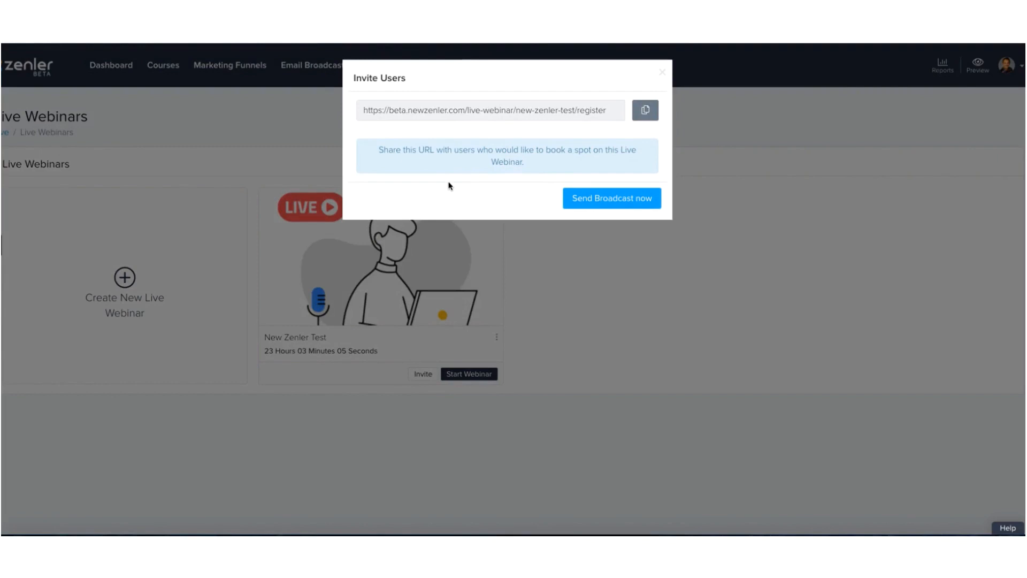
mouse_move(513, 126)
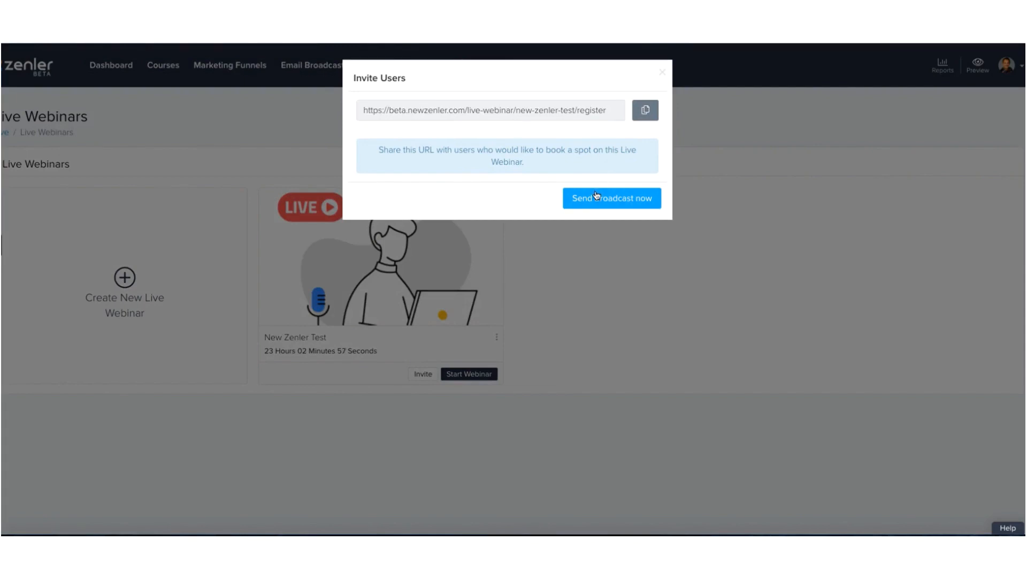
left_click(611, 198)
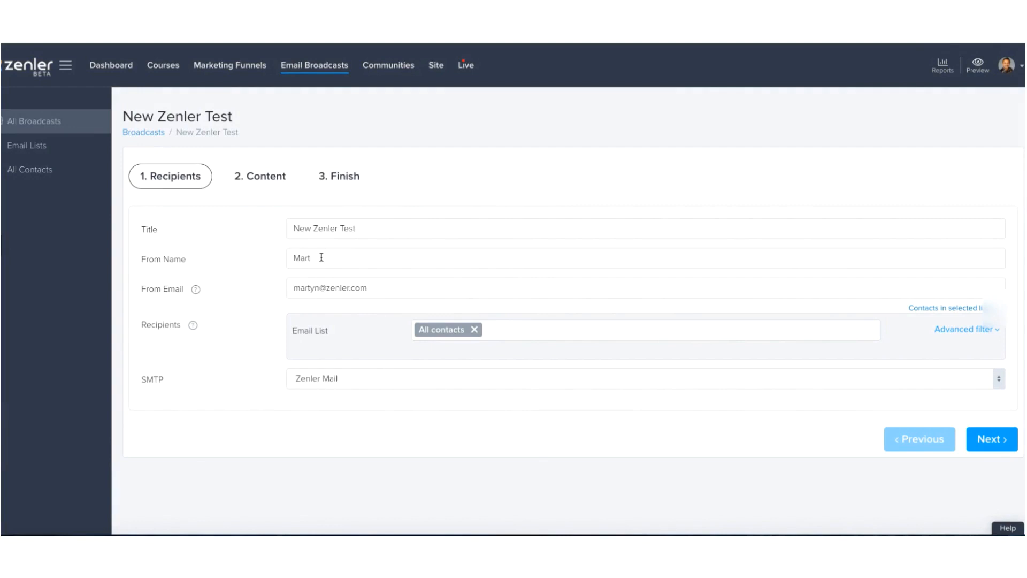
Set the sender name to Martyn, check the email list, and expand advanced filters.
type("yn")
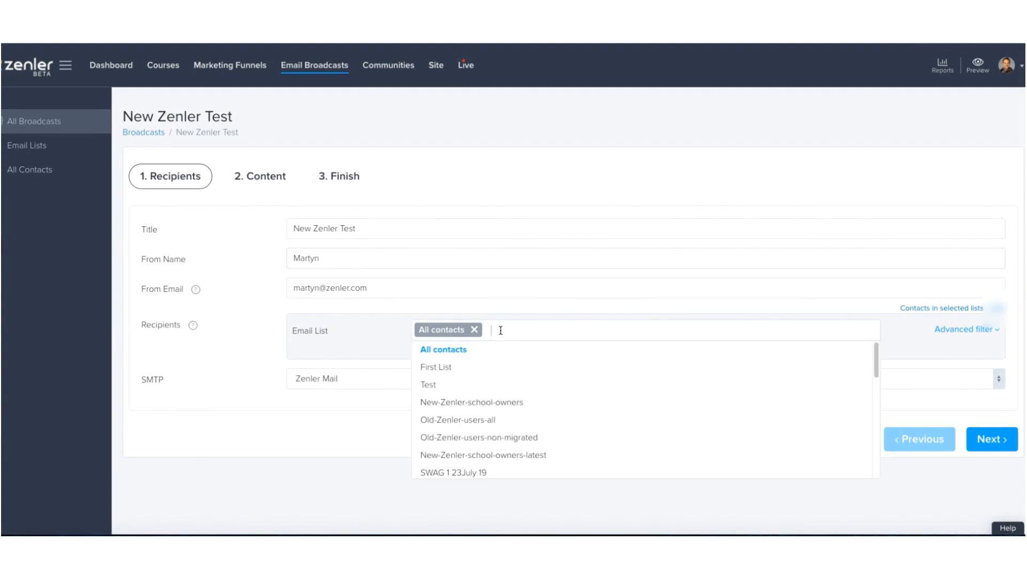
mouse_move(281, 332)
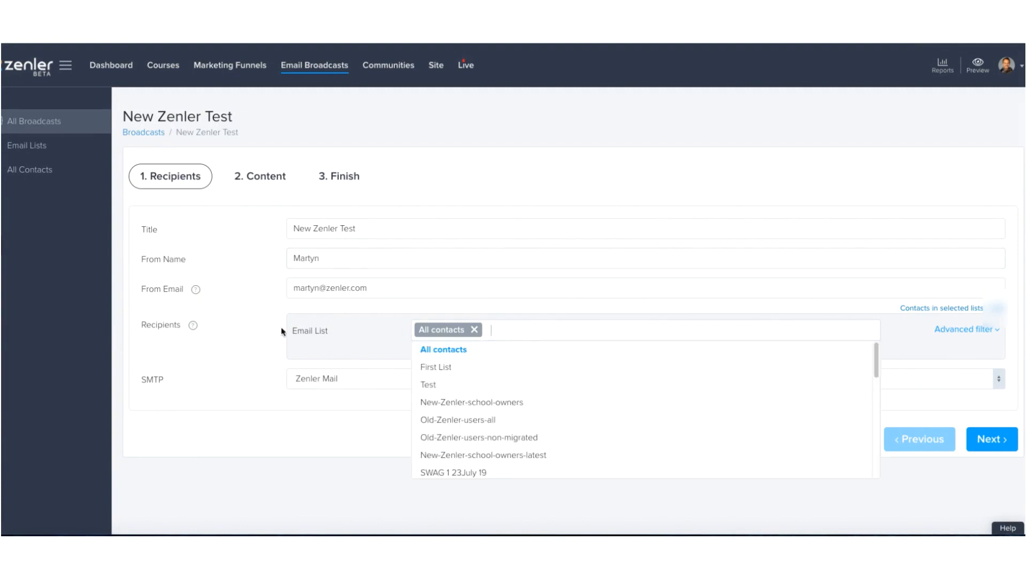
left_click(252, 330)
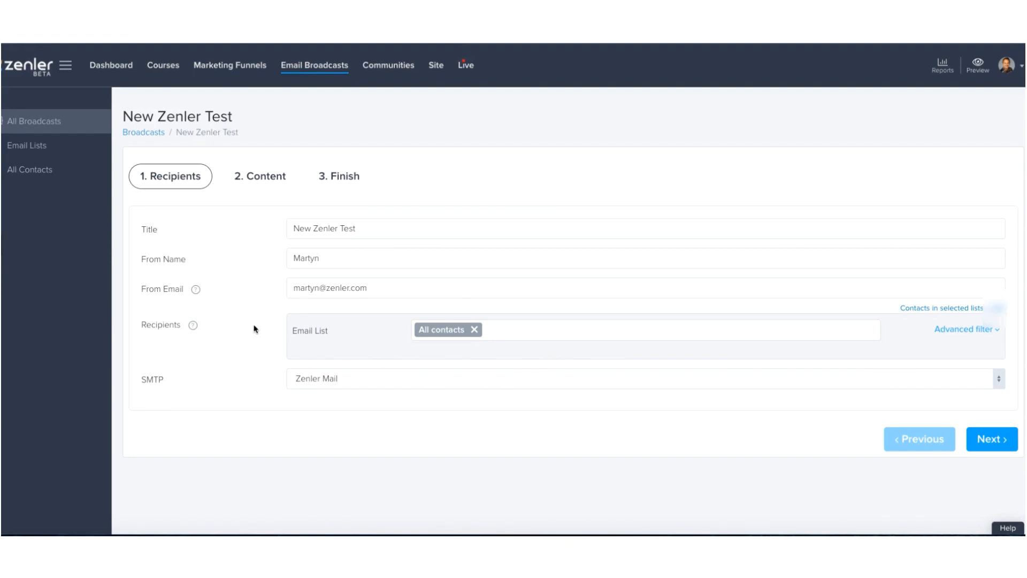
left_click(964, 329)
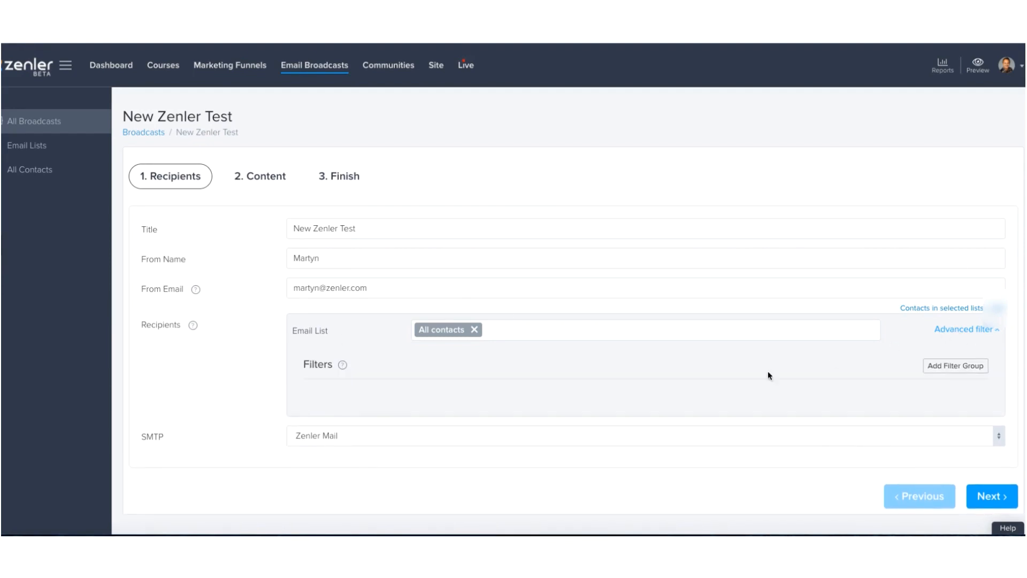
mouse_move(651, 396)
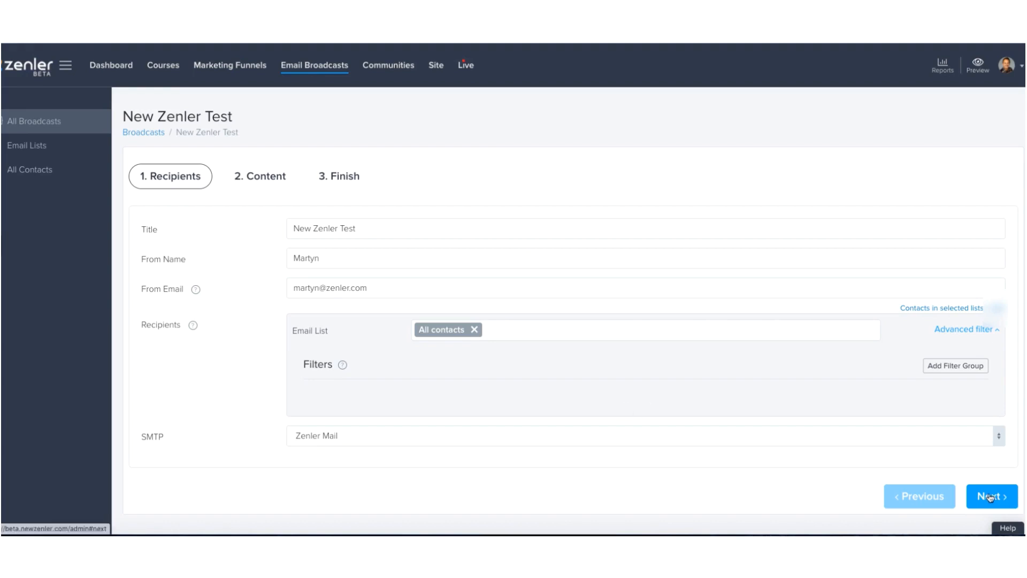
Advance to the content step and review the prefilled webinar booking email.
left_click(990, 496)
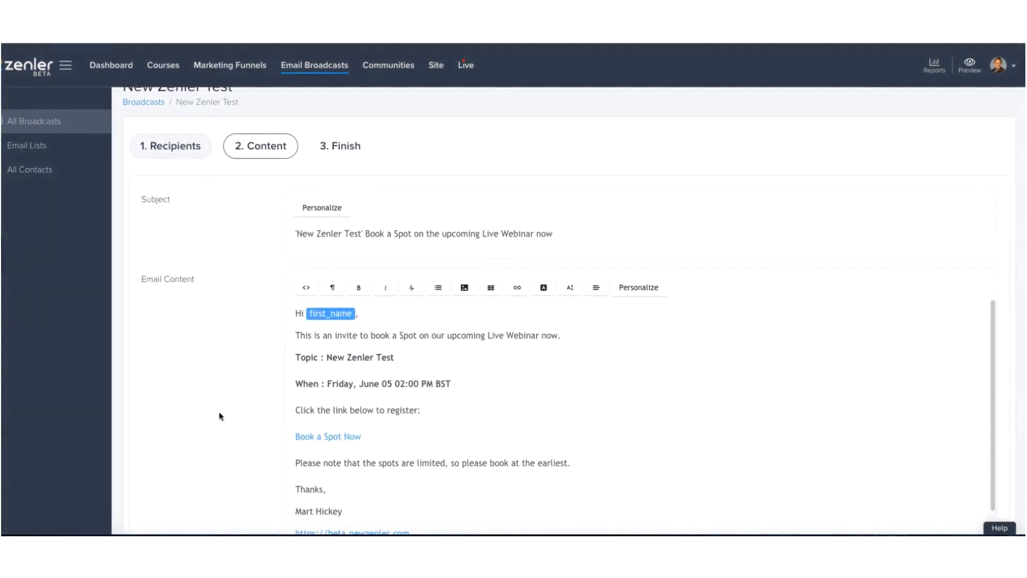
mouse_move(224, 413)
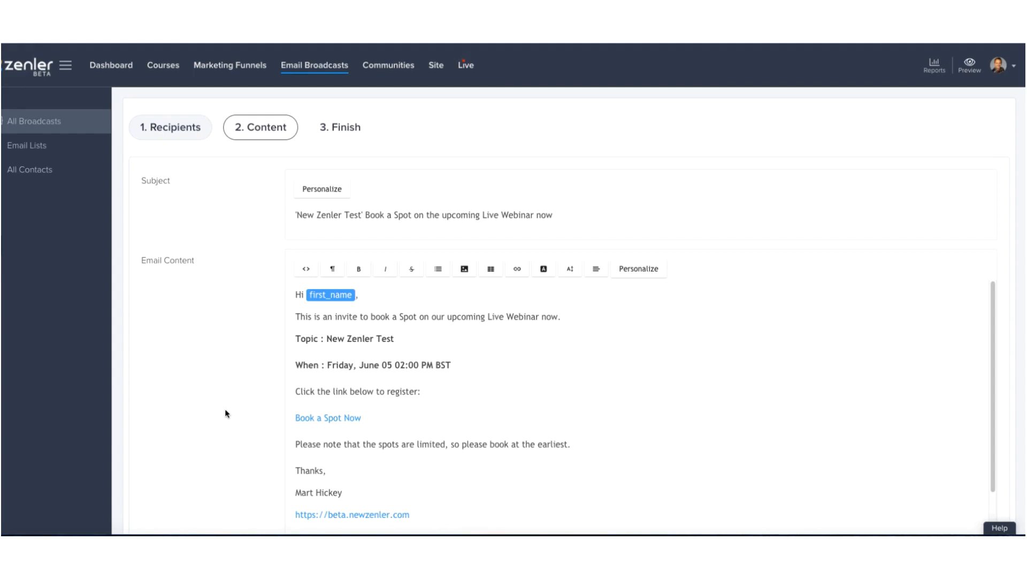
mouse_move(385, 269)
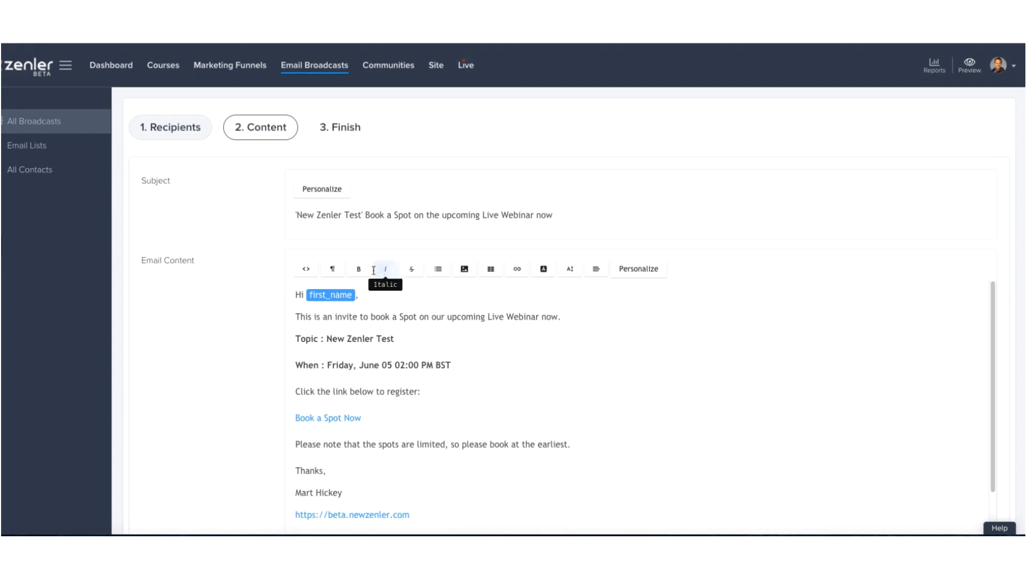
mouse_move(406, 415)
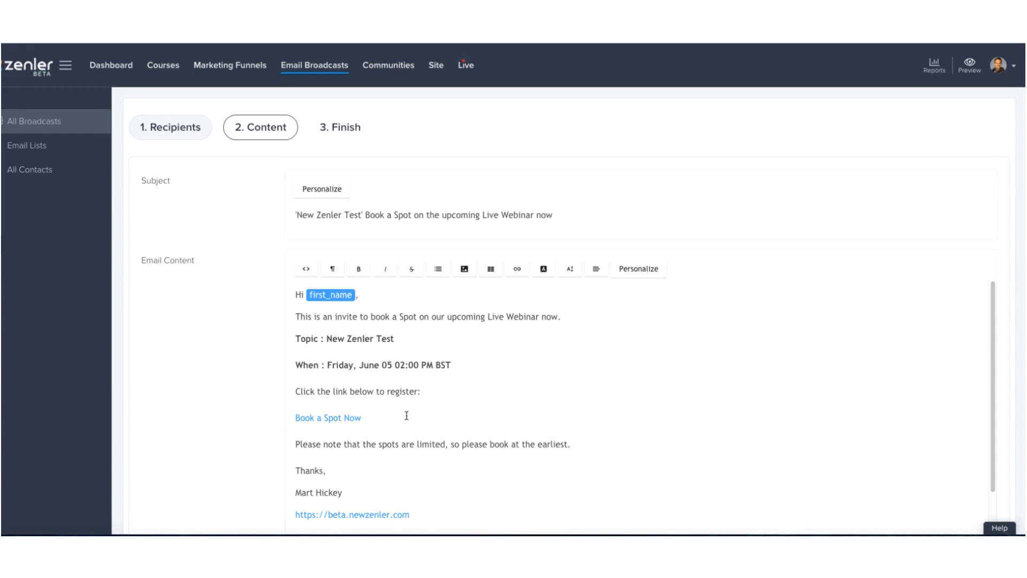
scroll("up", 3)
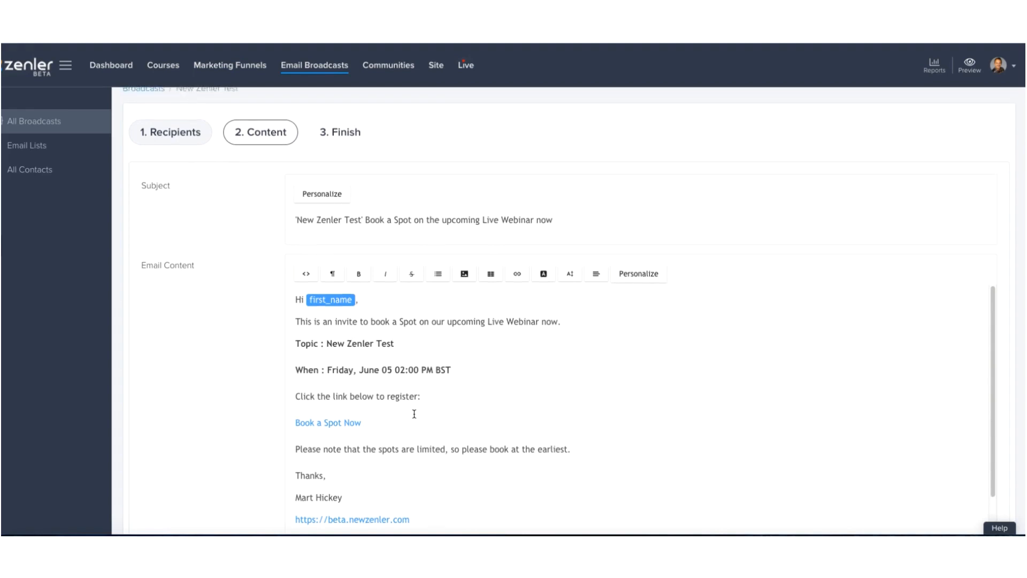
scroll("down", 3)
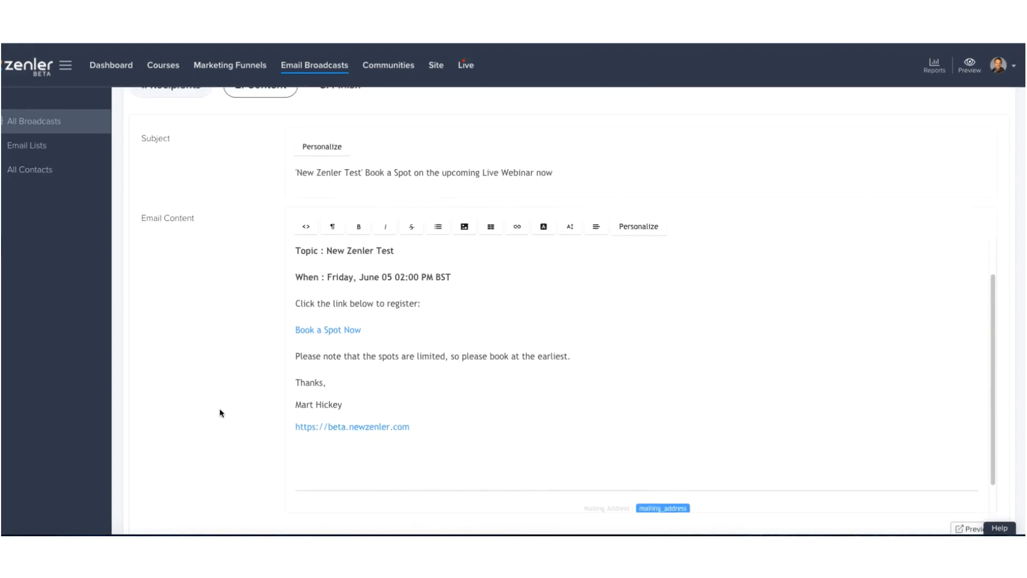
scroll("down", 3)
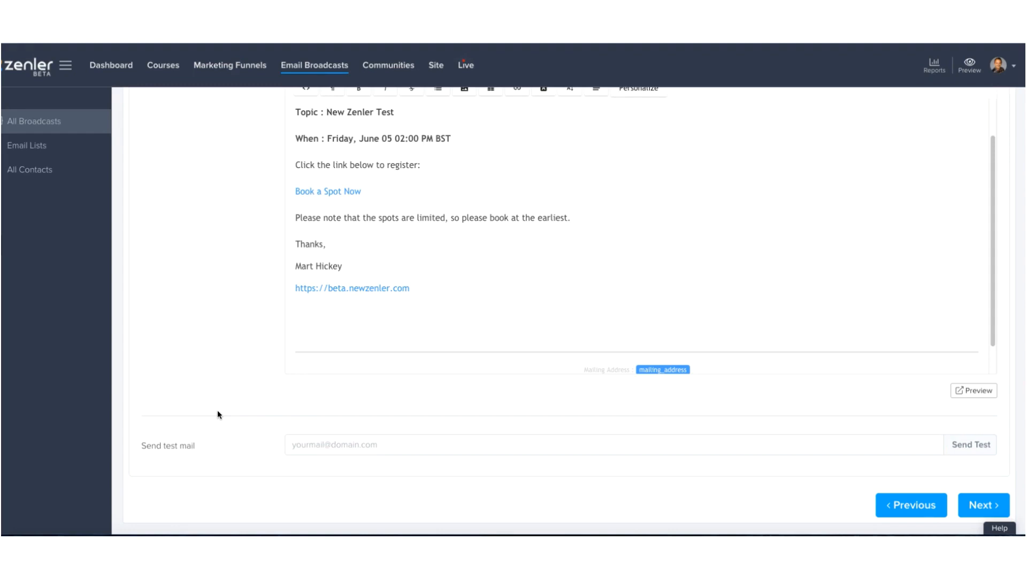
Save the webinar invitation as a draft for 9281 contacts, then open Live Classes.
left_click(983, 505)
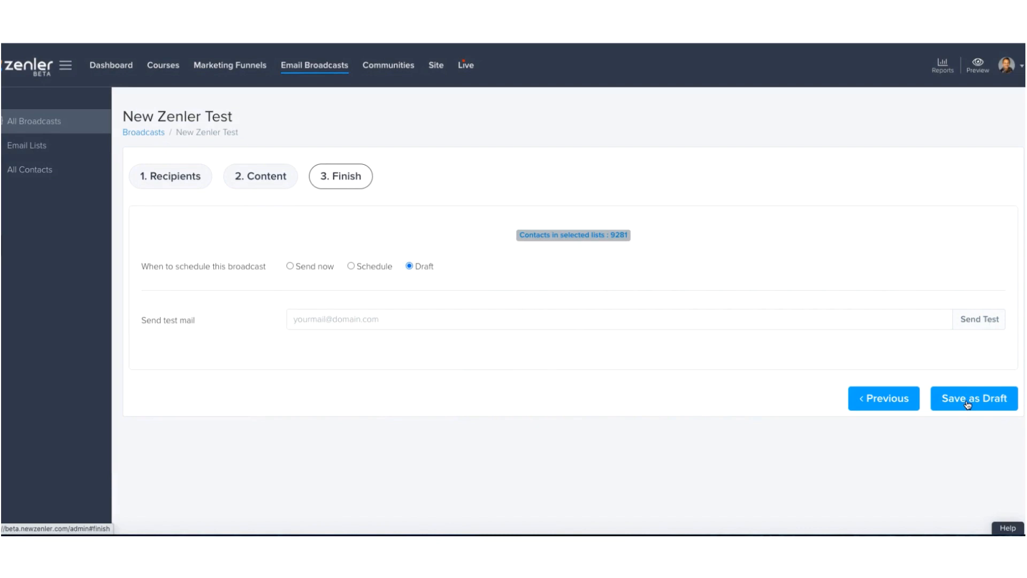
left_click(973, 397)
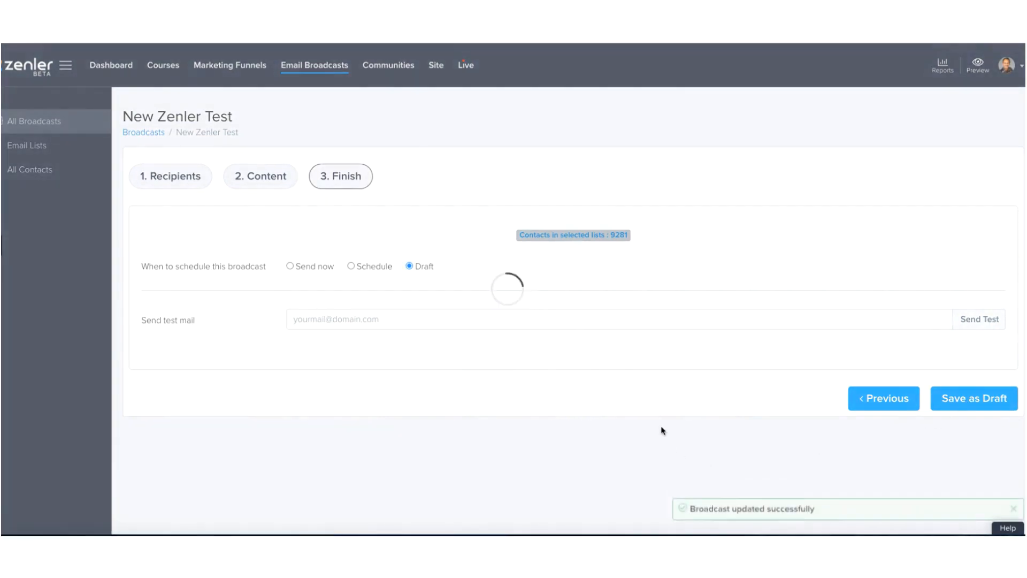
left_click(973, 398)
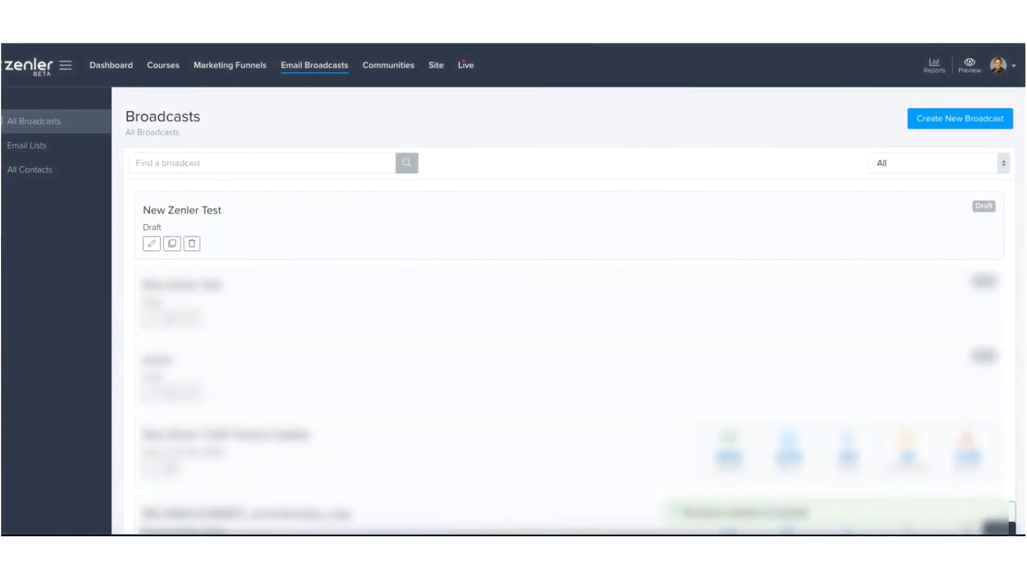
left_click(465, 65)
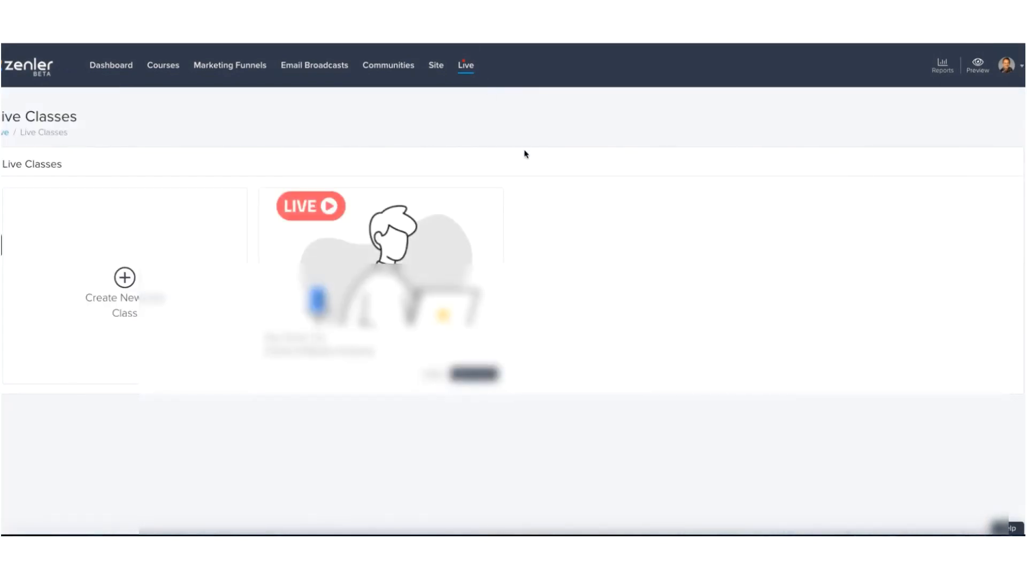